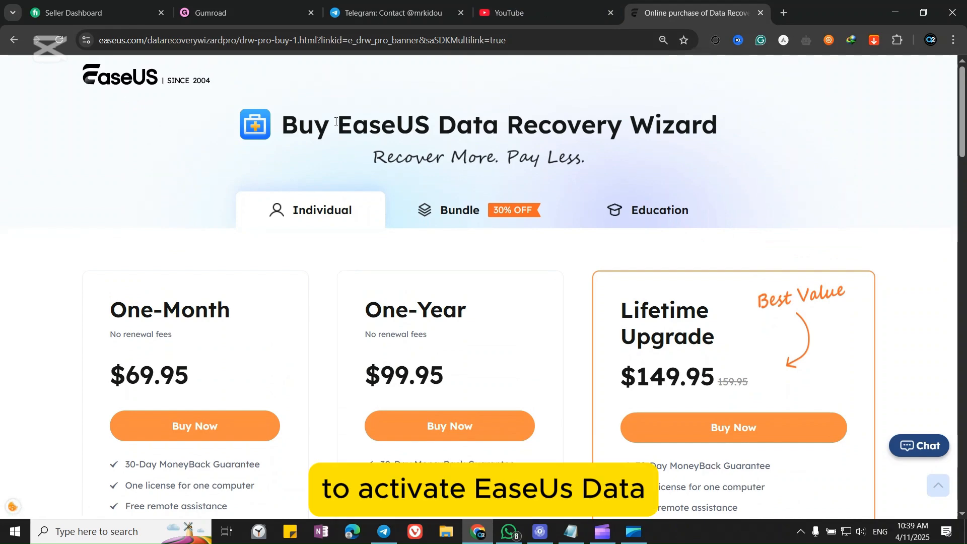
Step: Switch to the Gumroad dashboard showing two EaseUS Data Recovery Wizard sales at $8.90
scroll("down", 3)
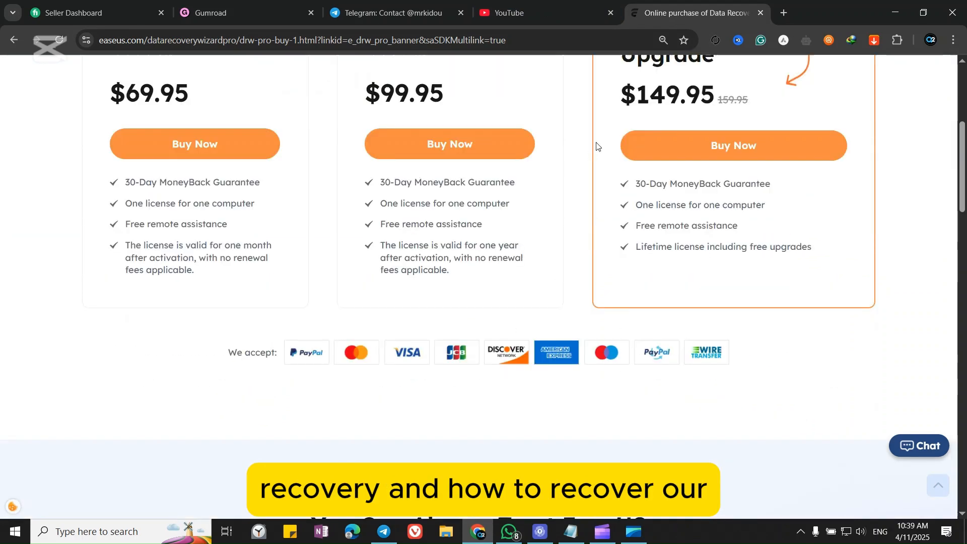
scroll("down", 3)
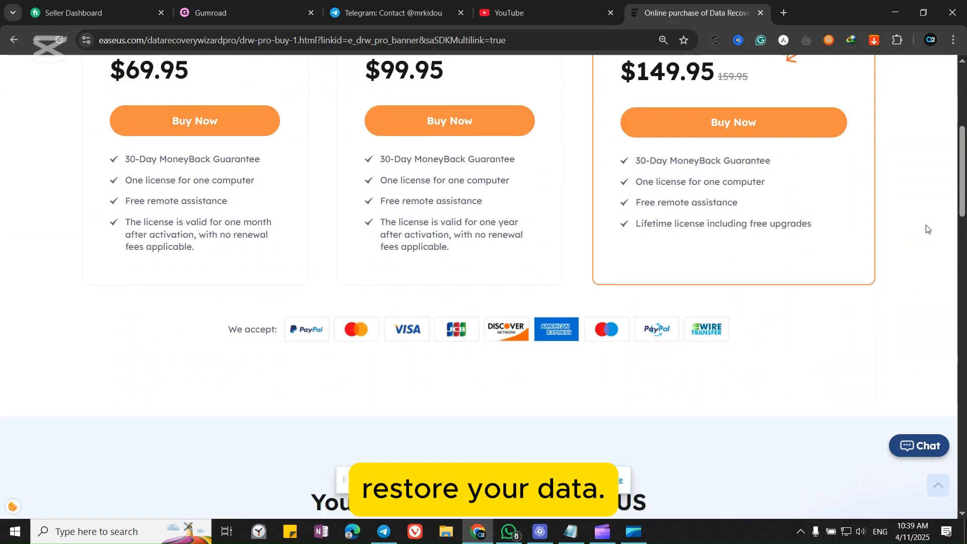
scroll("up", 3)
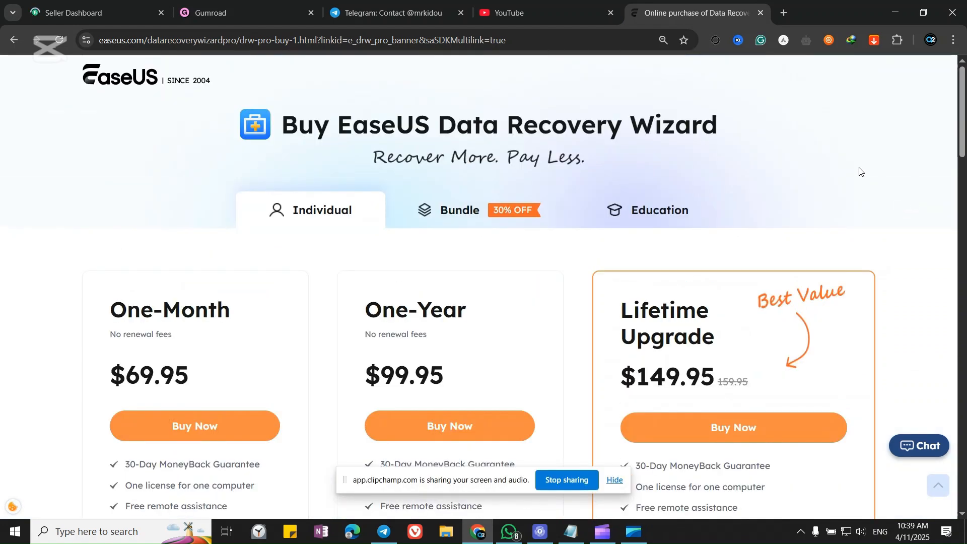
scroll("down", 3)
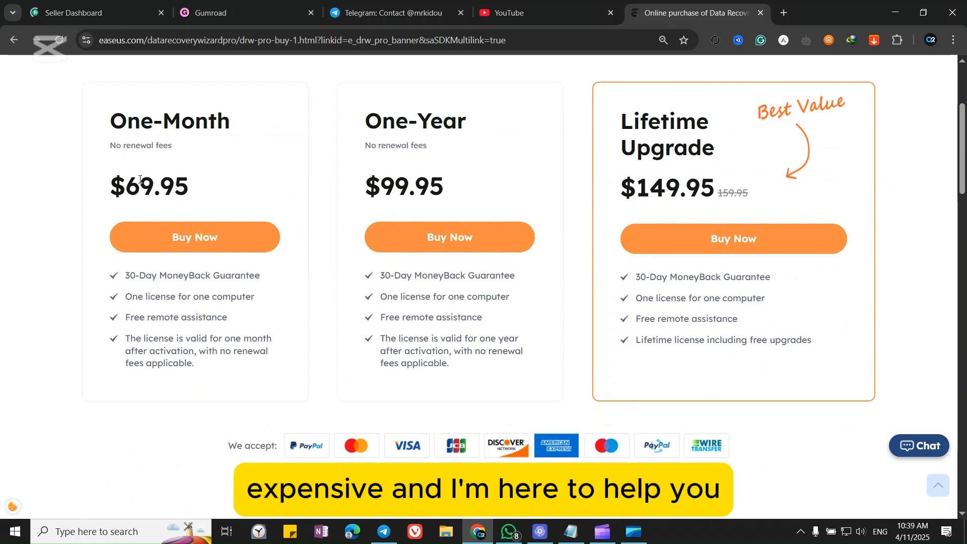
double_click(427, 186)
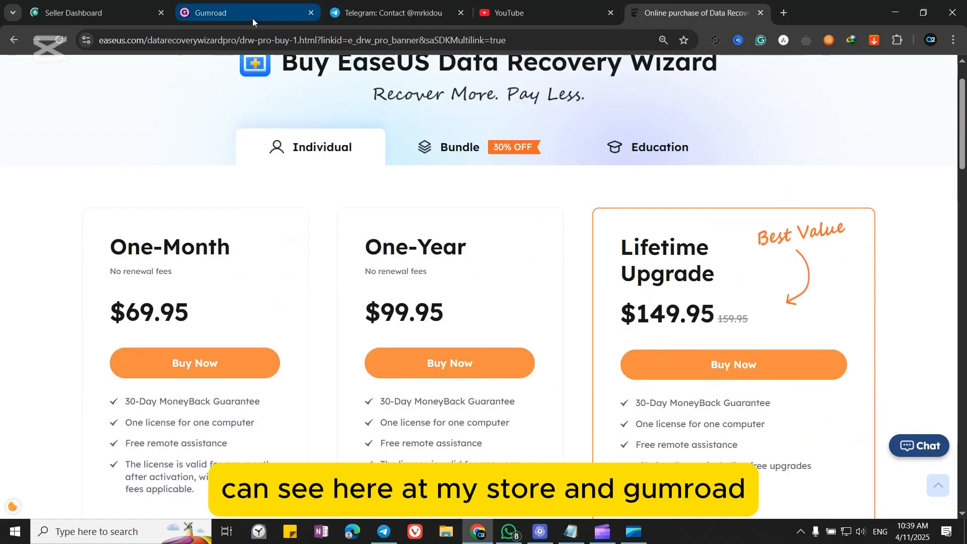
left_click(222, 12)
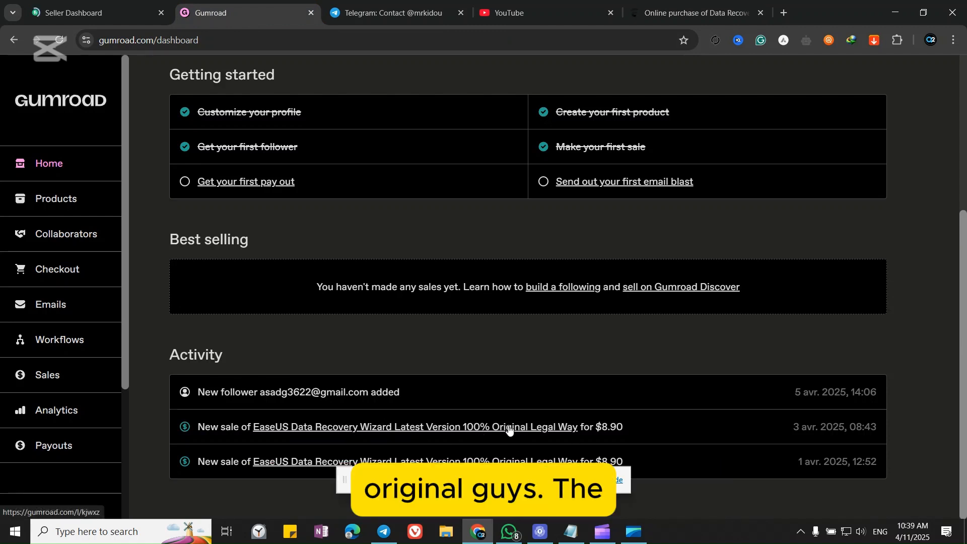
left_click(693, 12)
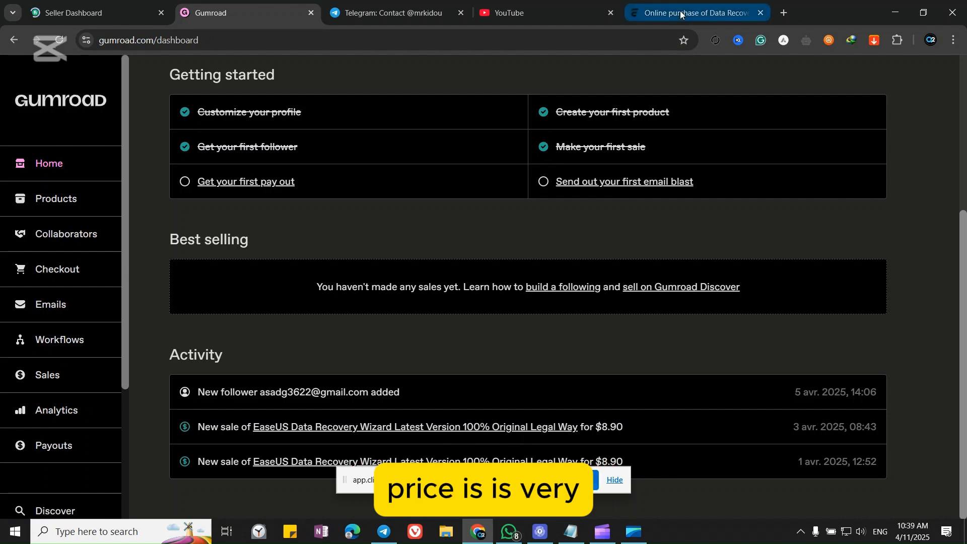
Step: Download the Windows free trial of Data Recovery Wizard from the EaseUS site and start its installer
left_click(696, 12)
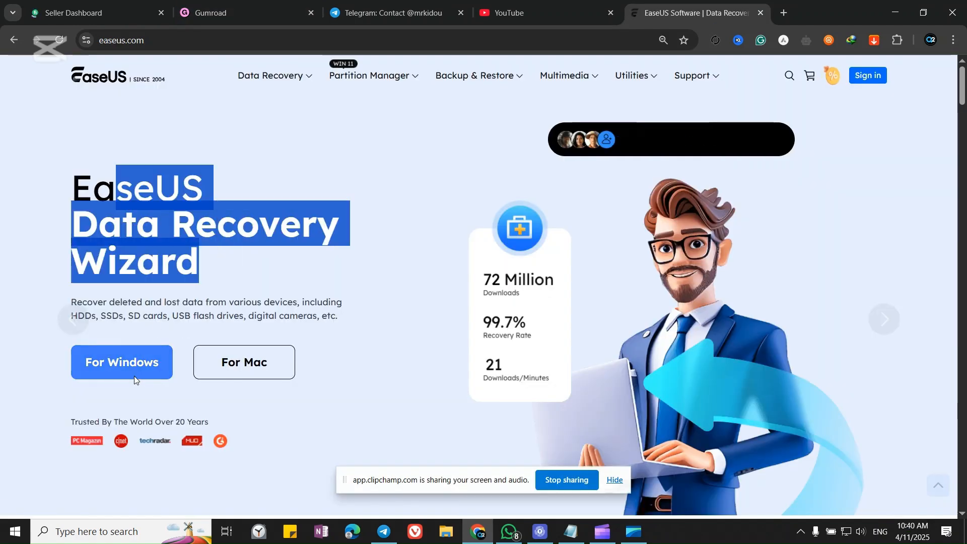
left_click(122, 361)
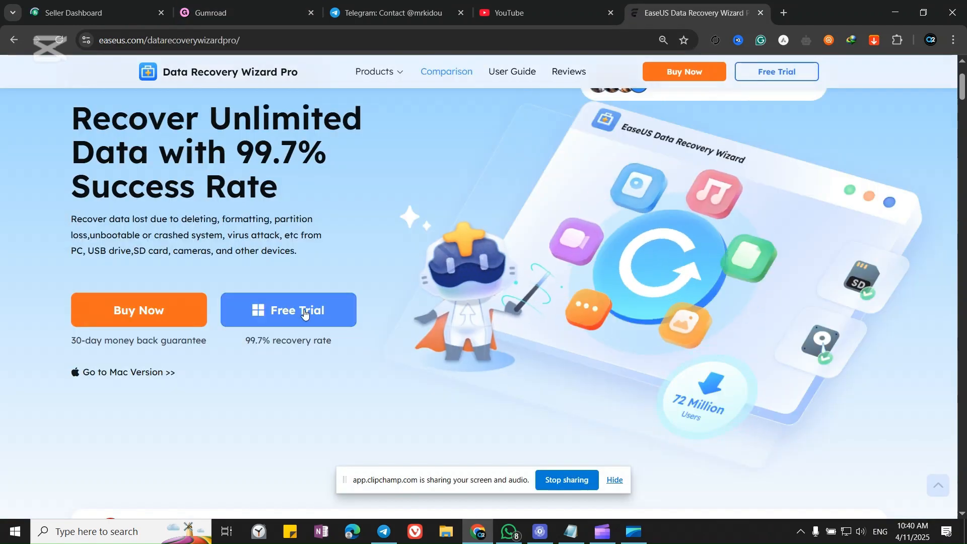
left_click(302, 312)
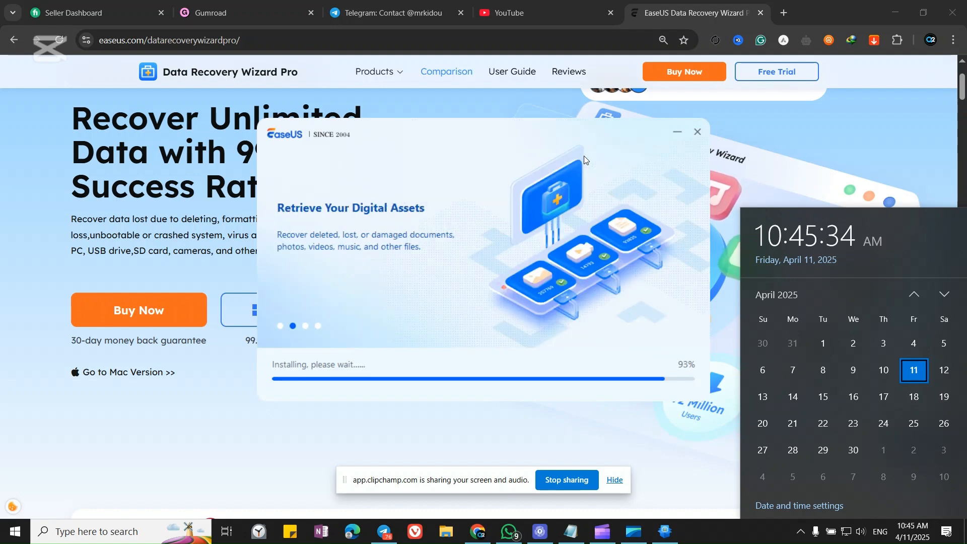
Step: Dismiss the date and time panel while the installer finishes and launches the Trial edition
left_click(13, 531)
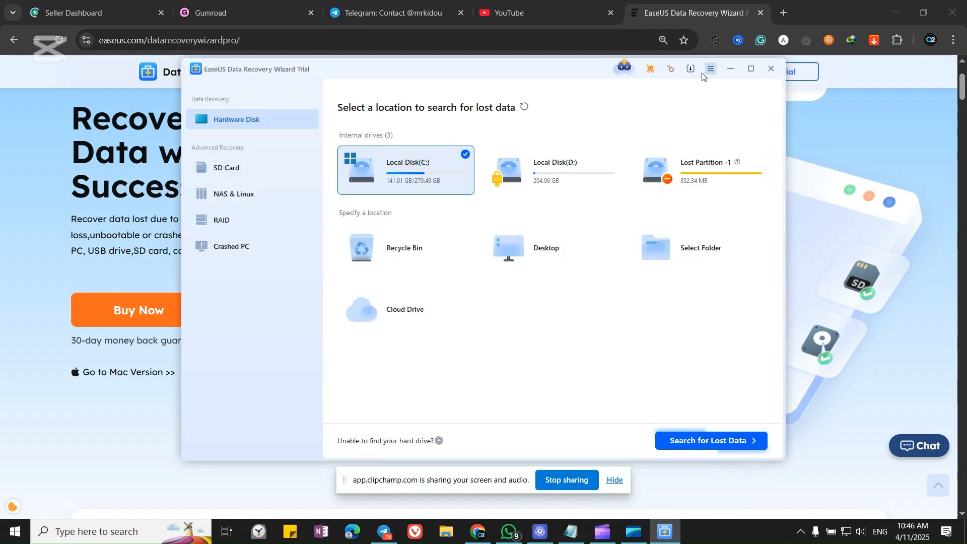
left_click(710, 70)
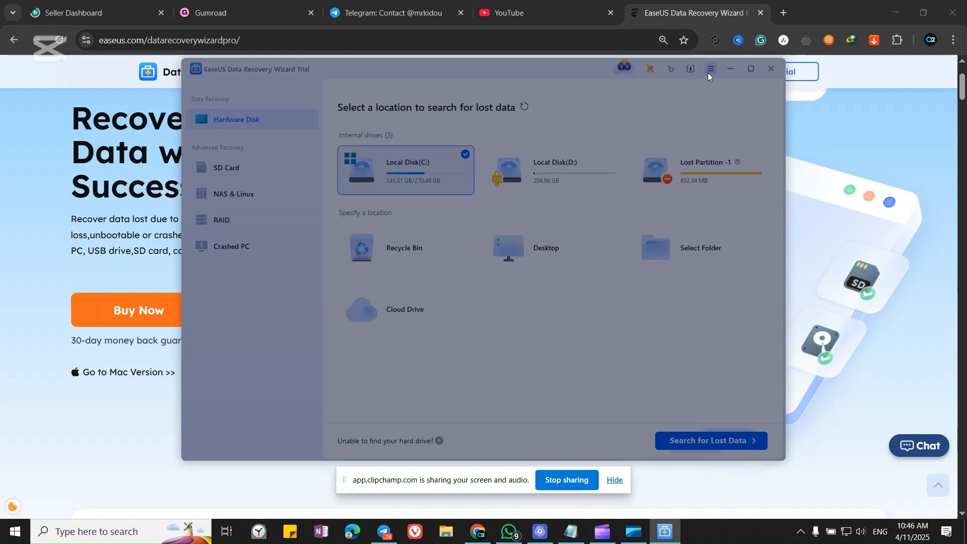
mouse_move(702, 85)
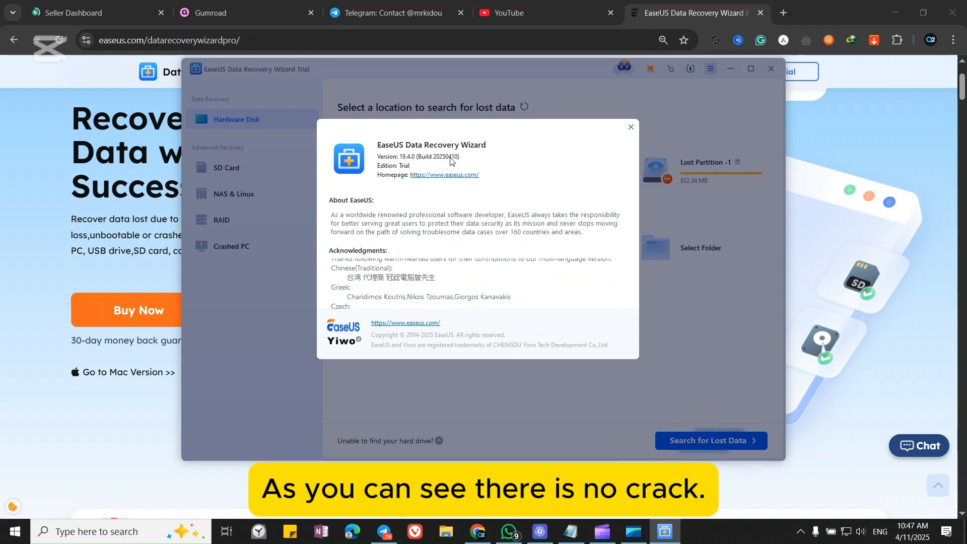
left_click(631, 127)
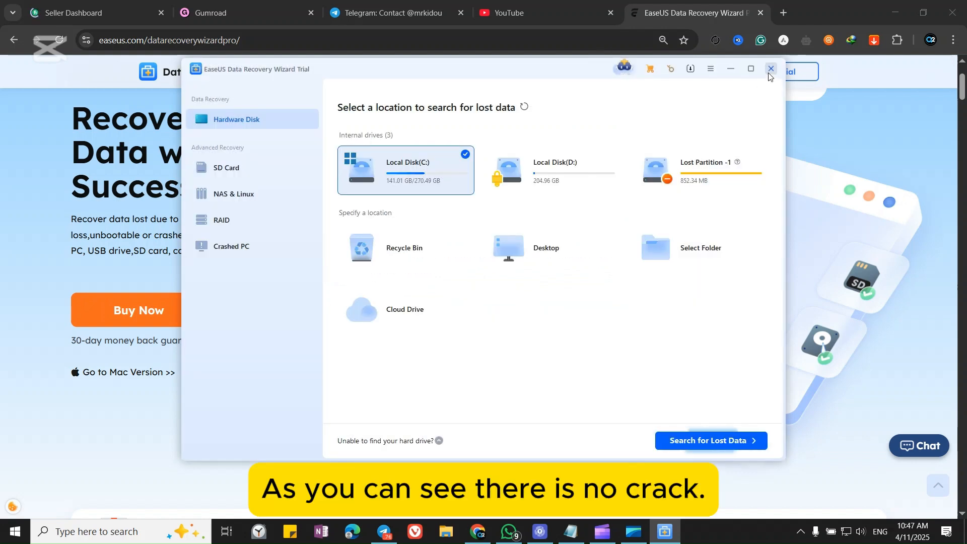
left_click(770, 69)
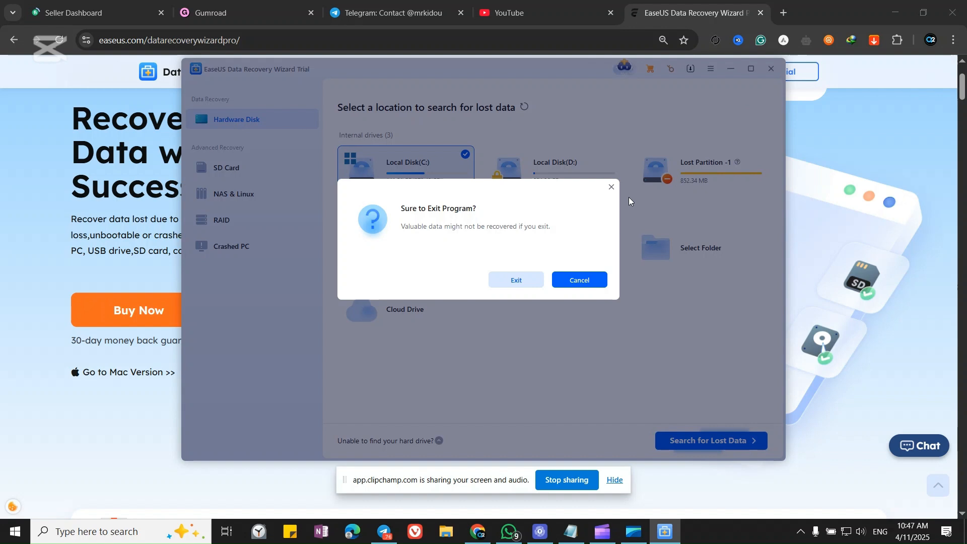
left_click(579, 279)
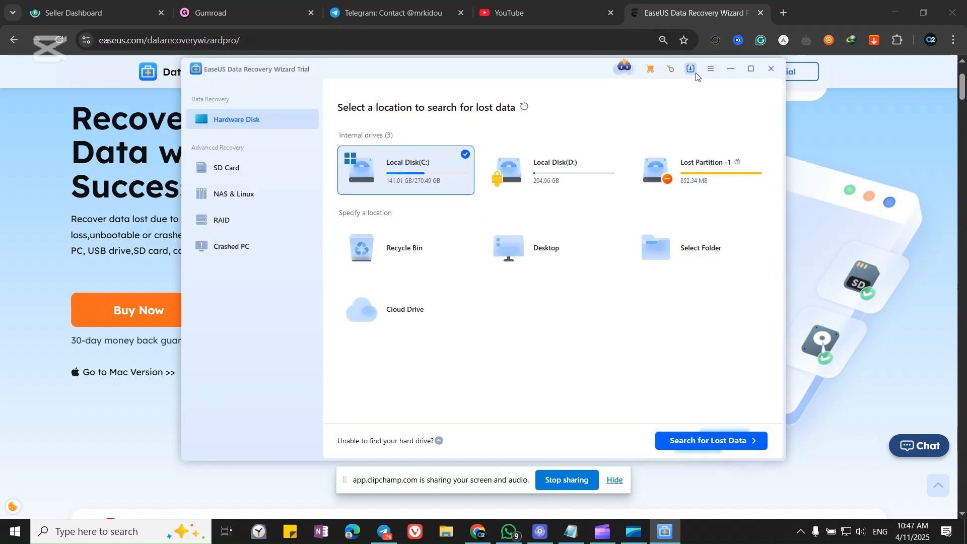
Step: Enter the license code from Notepad and activate the full Professional version
left_click(690, 68)
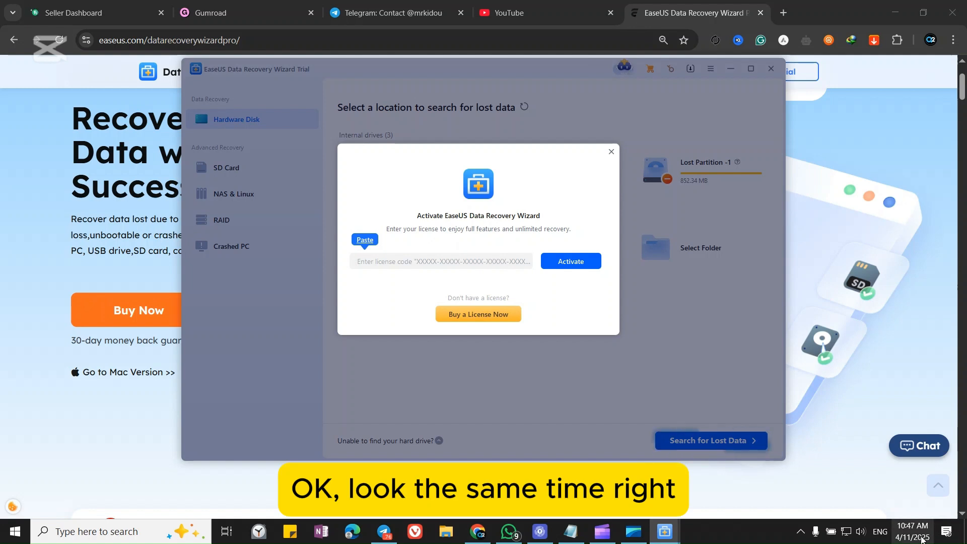
left_click(912, 535)
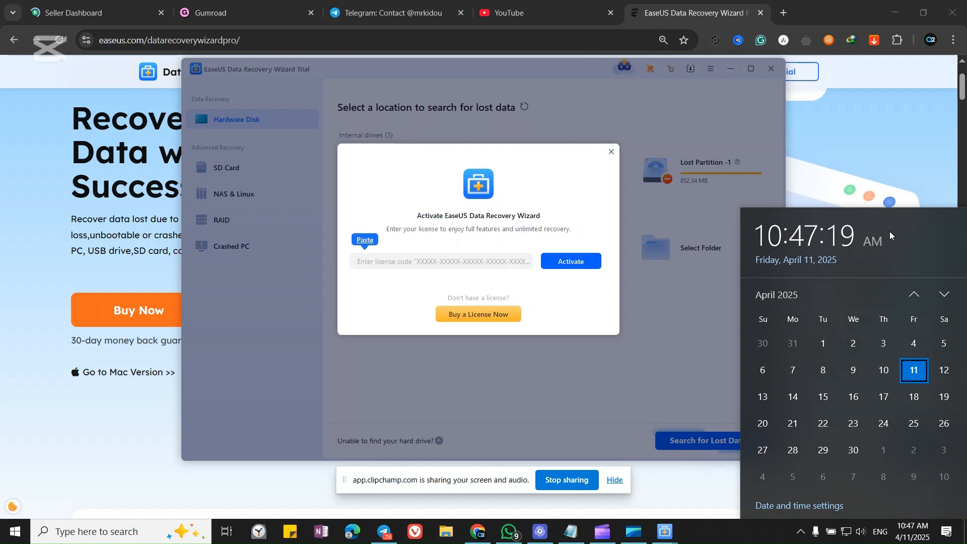
left_click(571, 532)
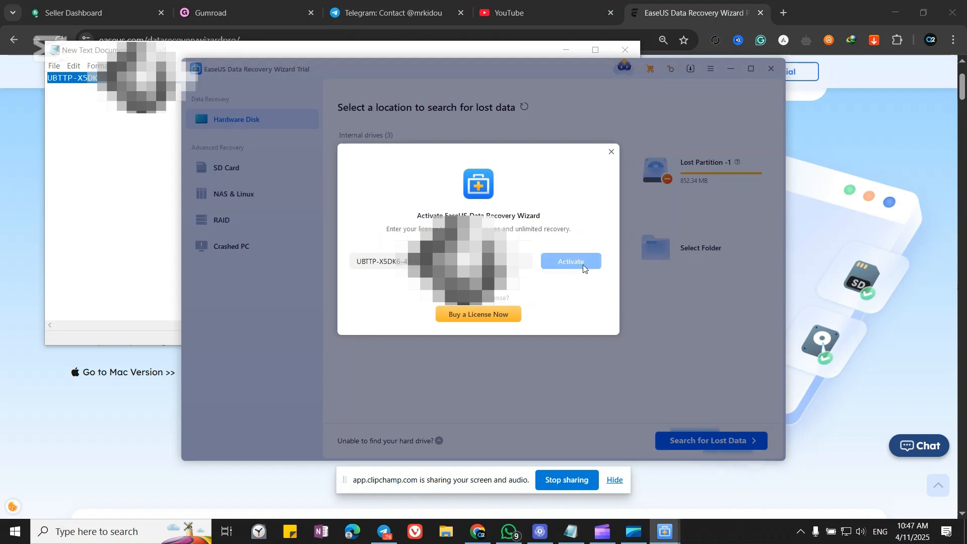
left_click(570, 262)
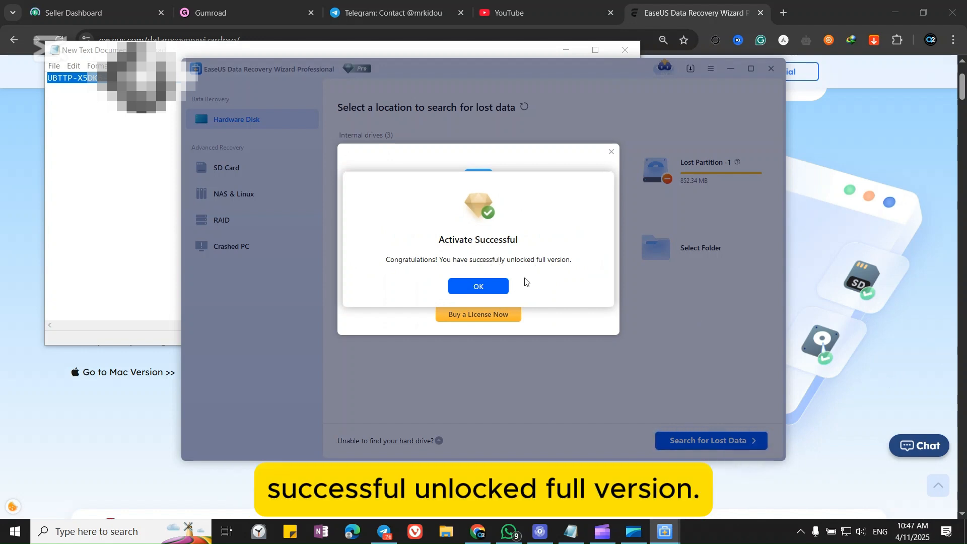
Step: Acknowledge the Activate Successful notice and minimize the Professional edition window
left_click(478, 287)
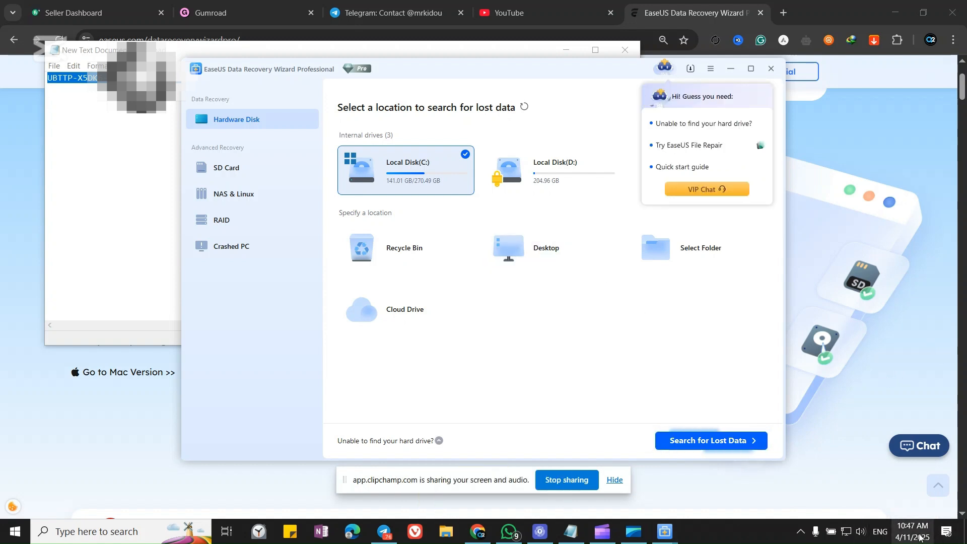
left_click(907, 532)
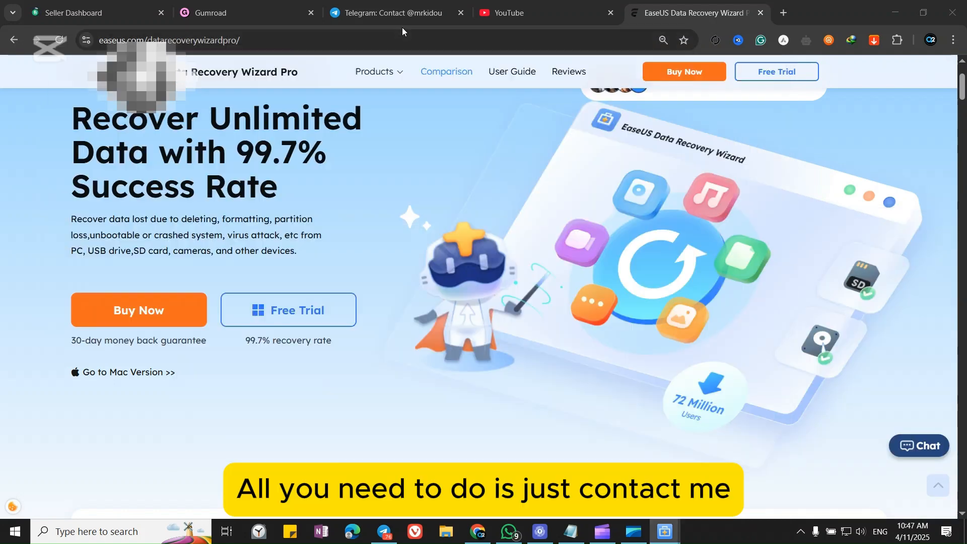
Step: Visit the seller's Telegram contact page, then show Gumroad's Products list with EaseUS at $9.99
left_click(386, 12)
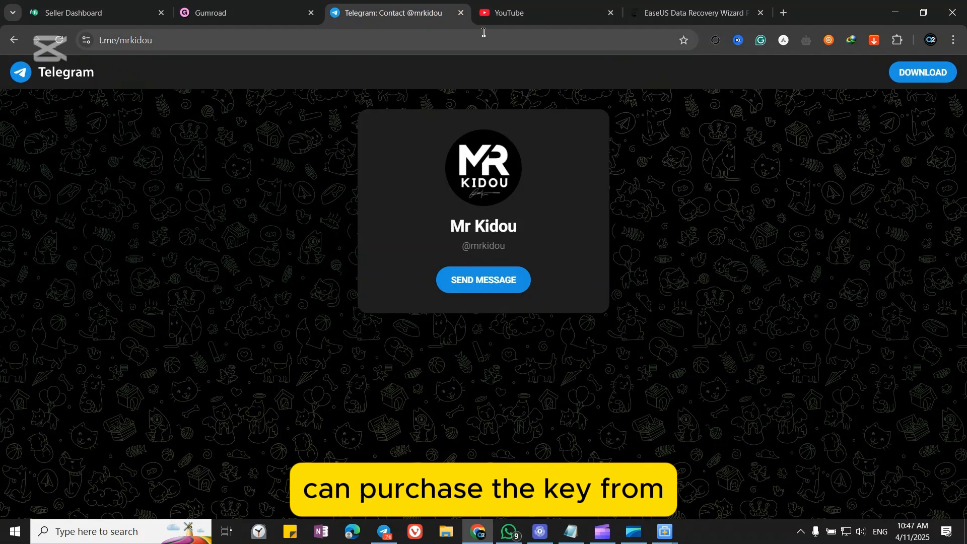
left_click(241, 12)
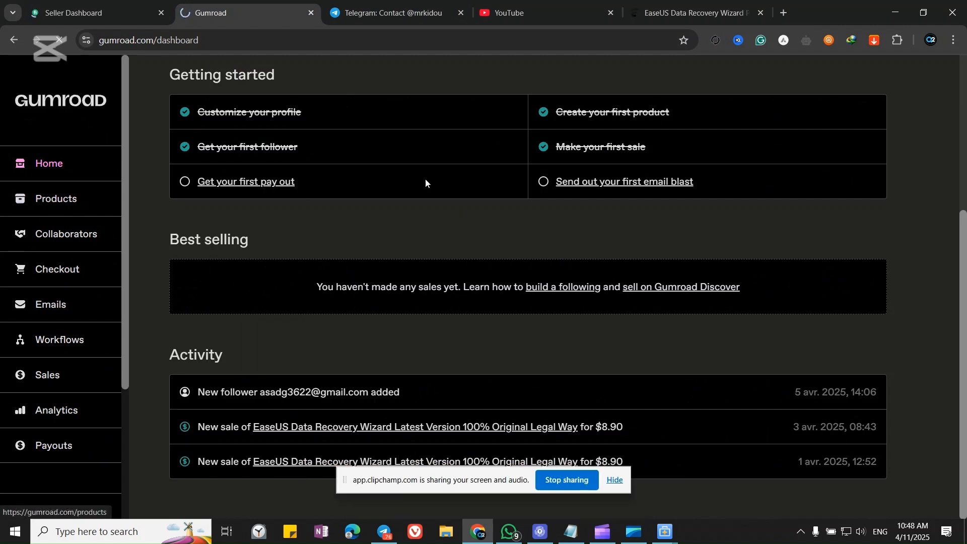
left_click(55, 199)
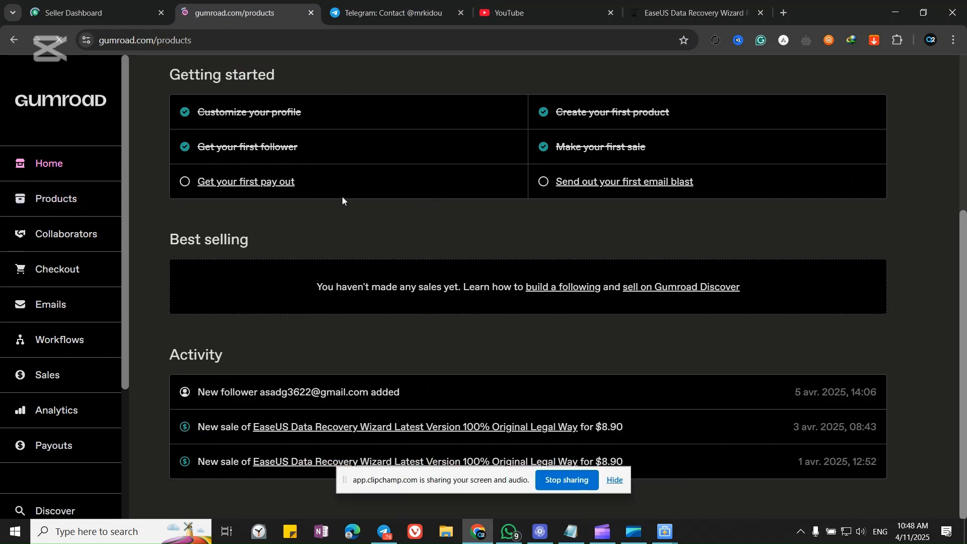
left_click(56, 198)
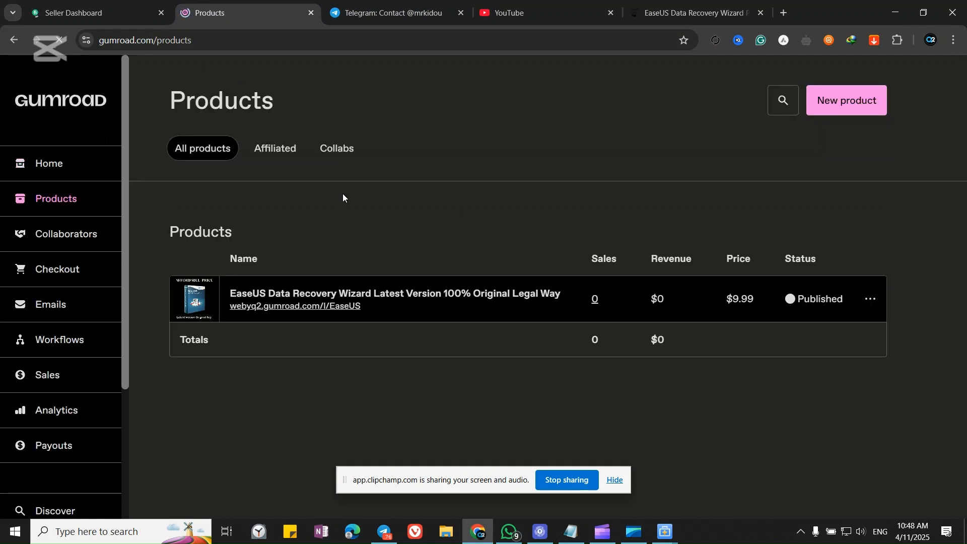